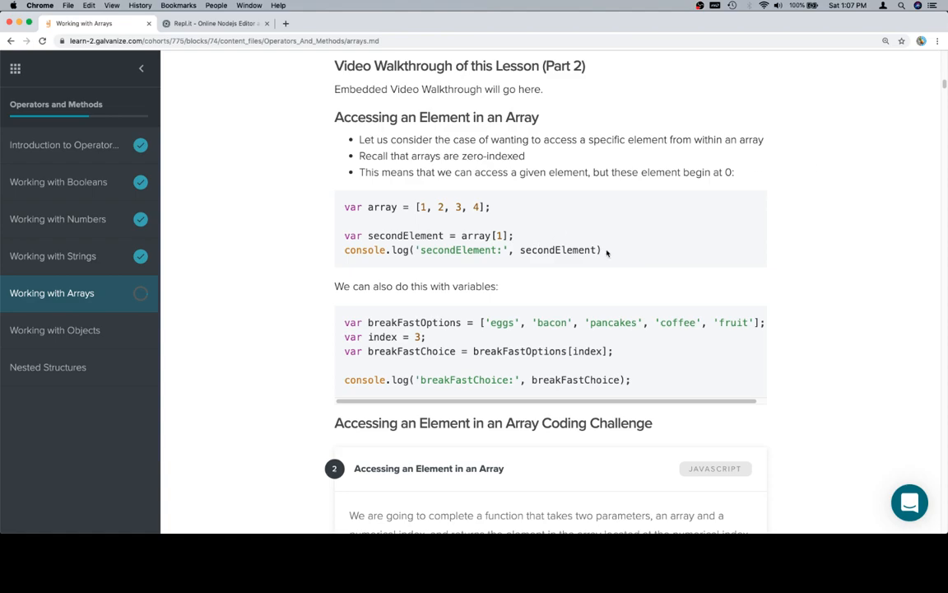
Run the secondElement array snippet in Repl.it so it prints 'secondElement: 2', then return to the lesson
left_click_drag(345, 207, 605, 250)
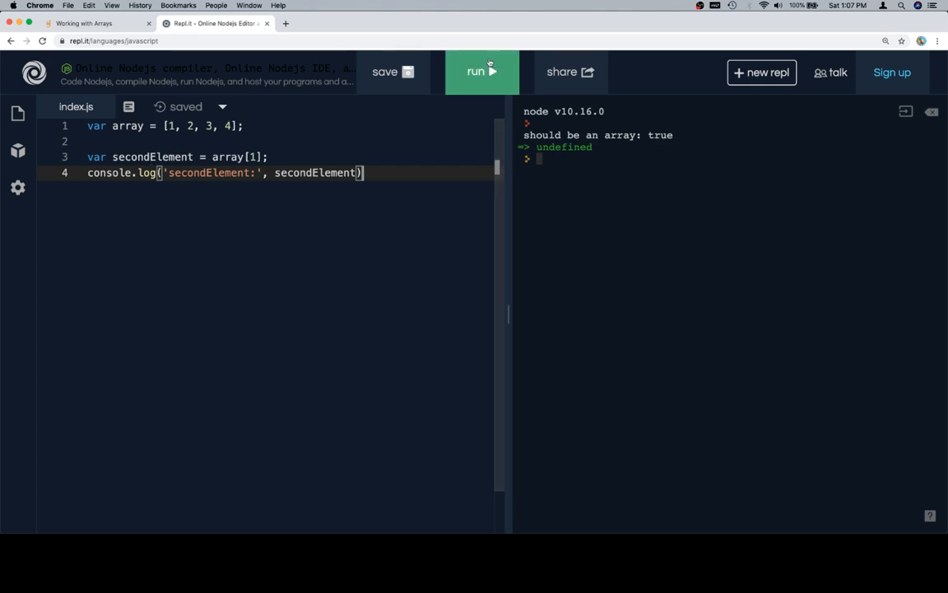
left_click(481, 71)
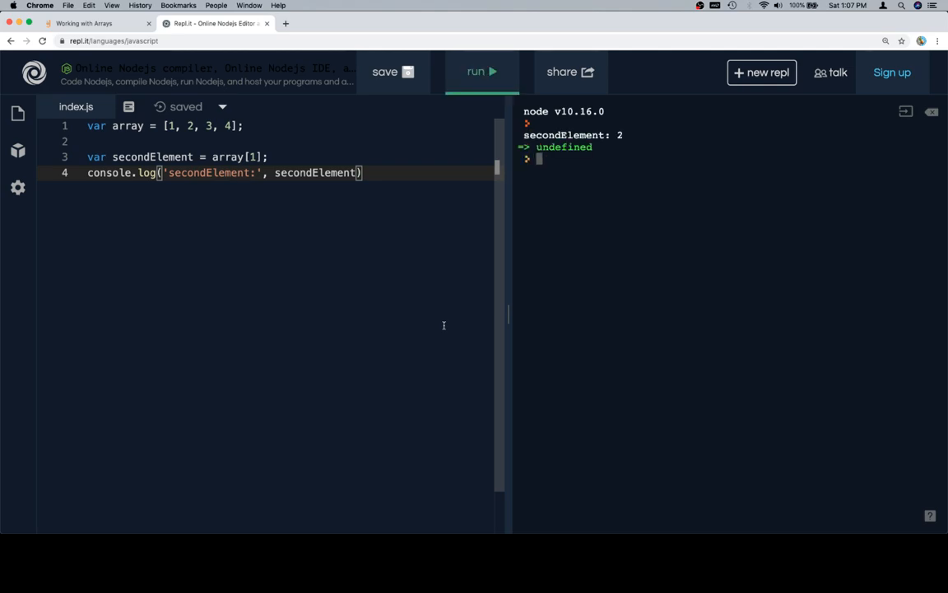
left_click(95, 23)
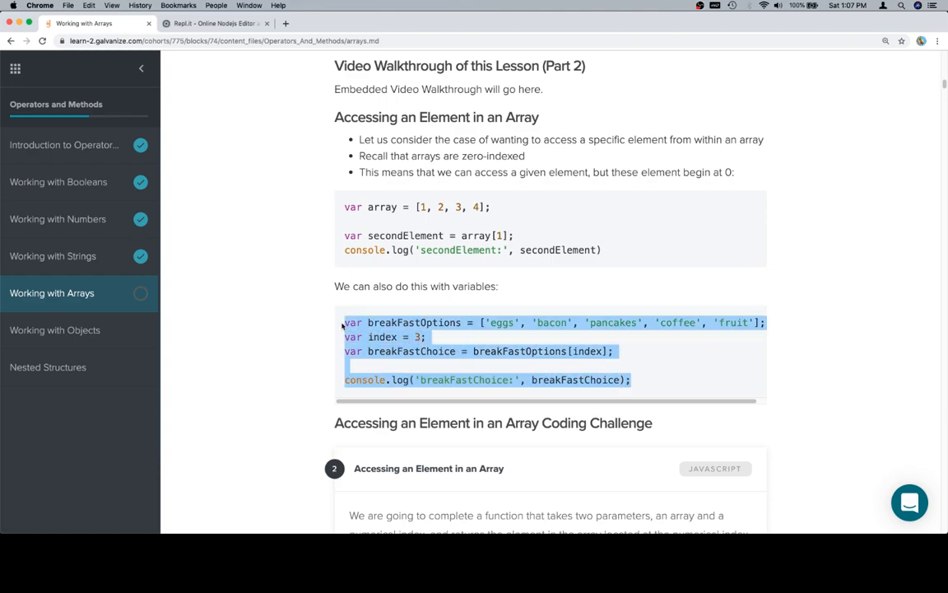
Run the breakFastOptions variable-index example in Repl.it, getting 'breakFastChoice: coffee', then return to the lesson
left_click(216, 23)
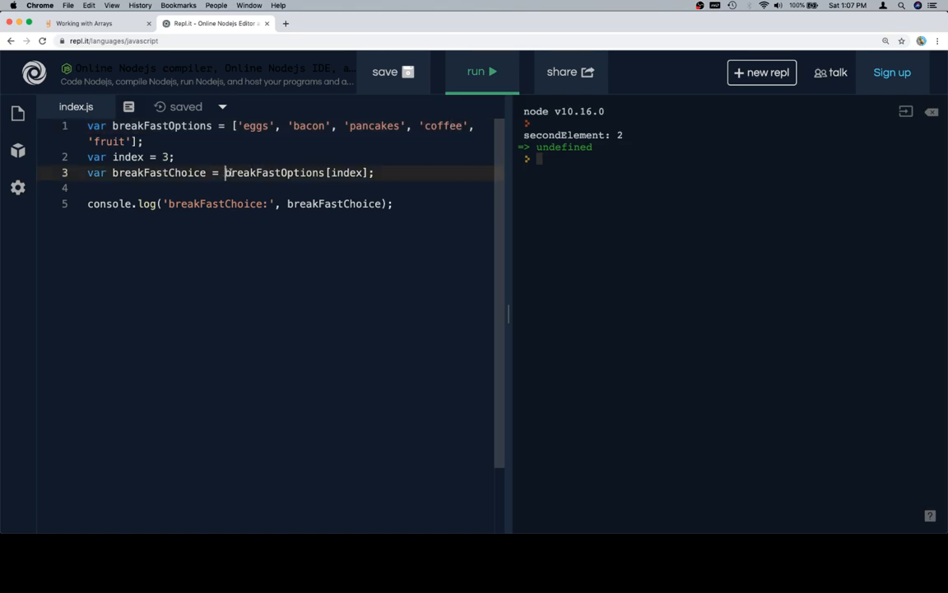
double_click(274, 172)
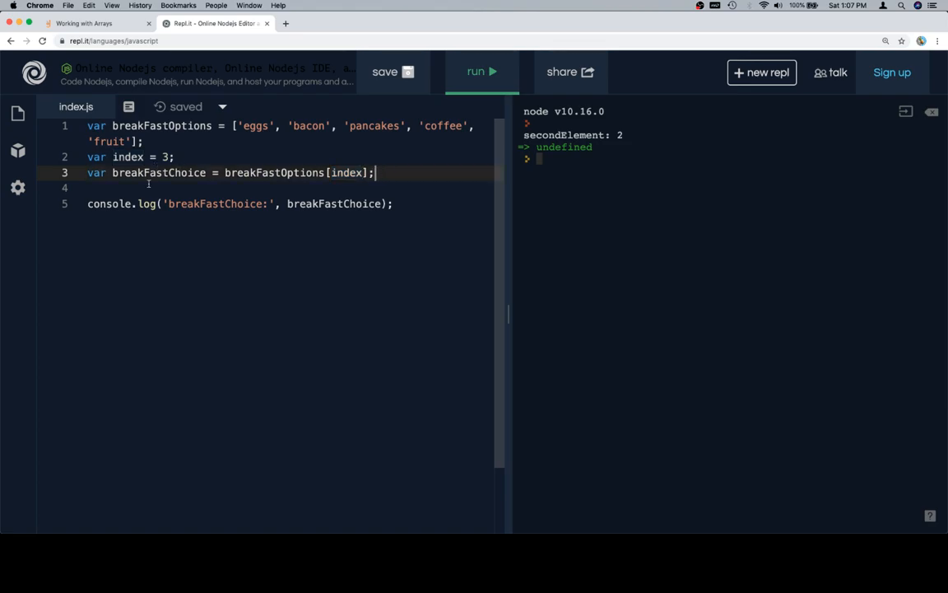
left_click(481, 72)
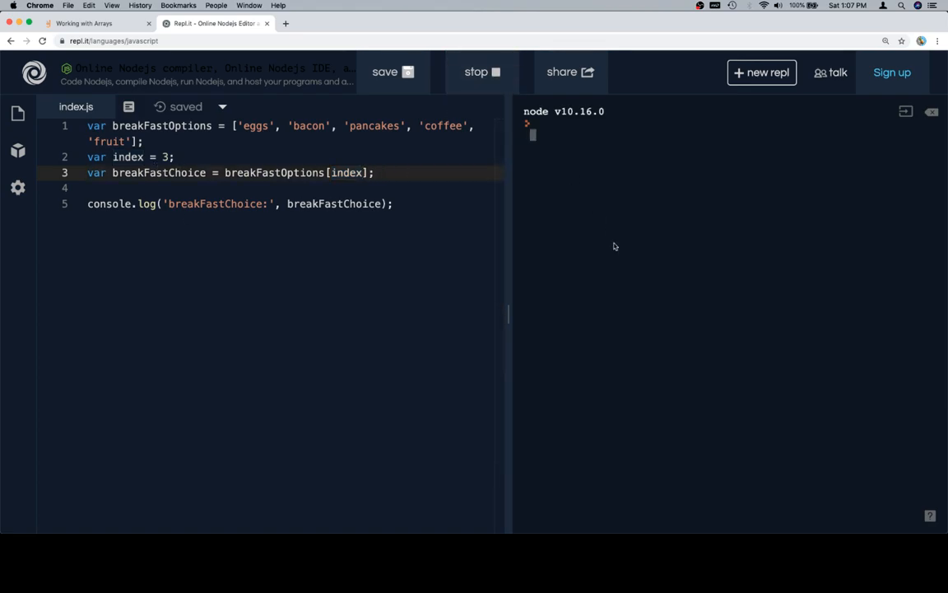
left_click(482, 72)
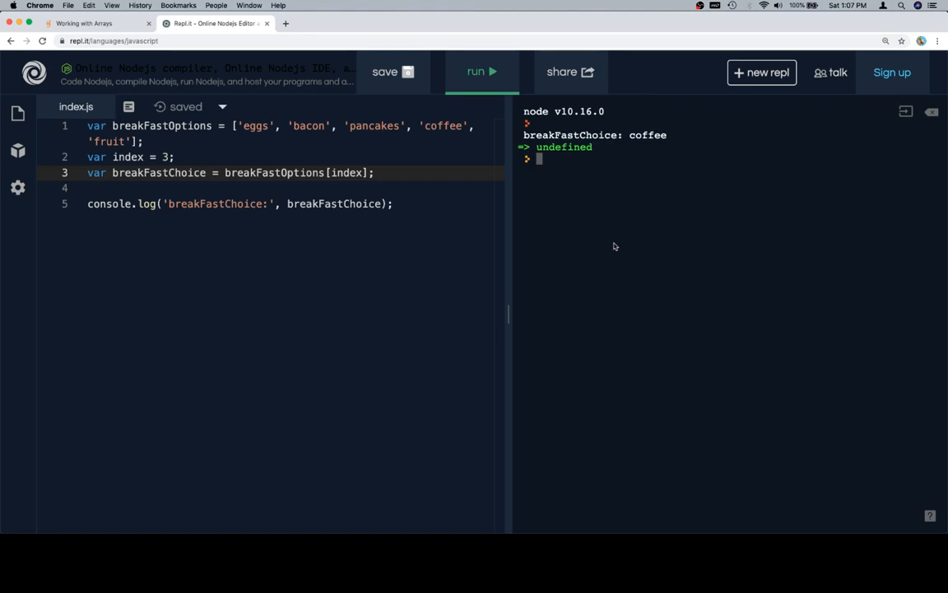
left_click(95, 23)
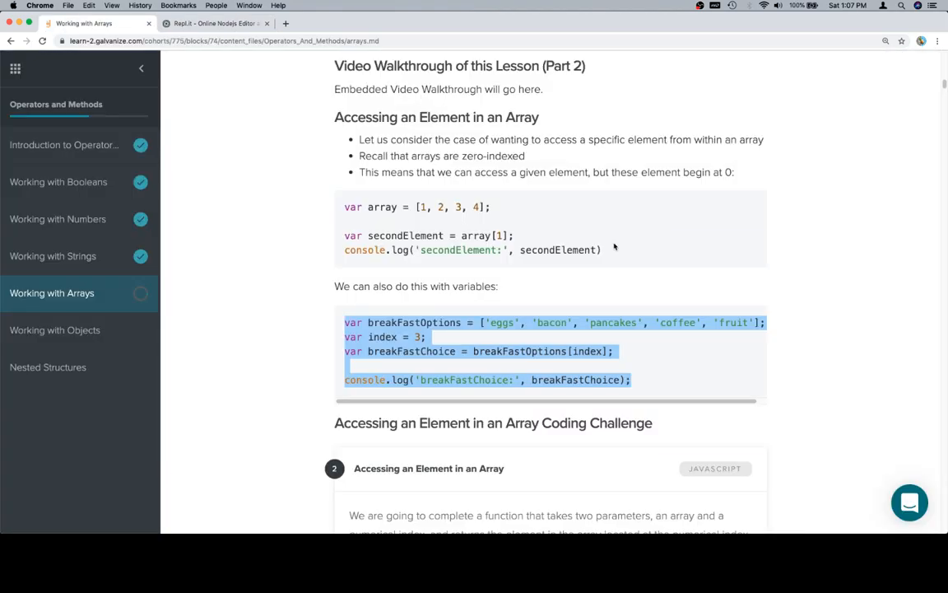
Scroll the lesson down to the 'Accessing an Element in an Array' coding challenge
scroll("down", 3)
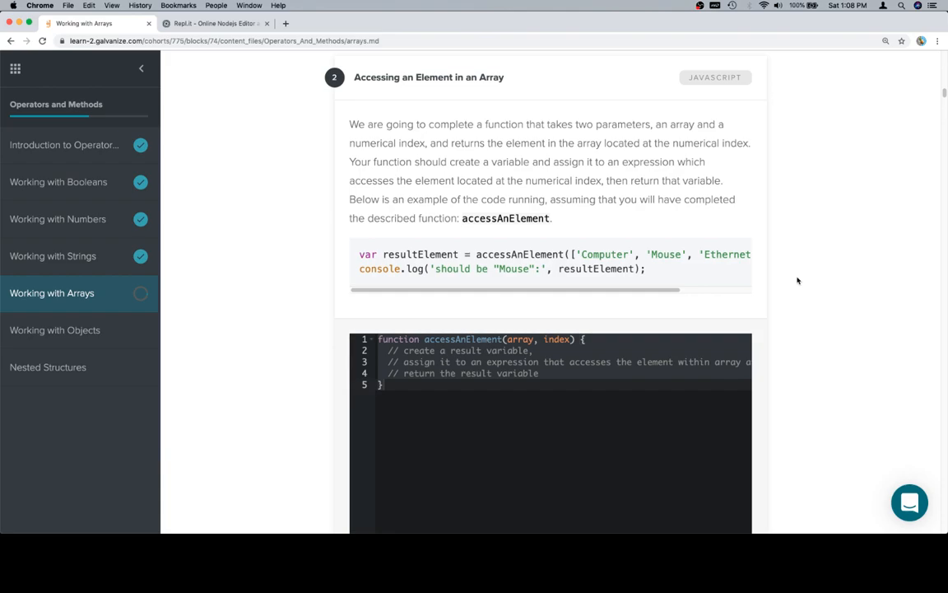
mouse_move(403, 284)
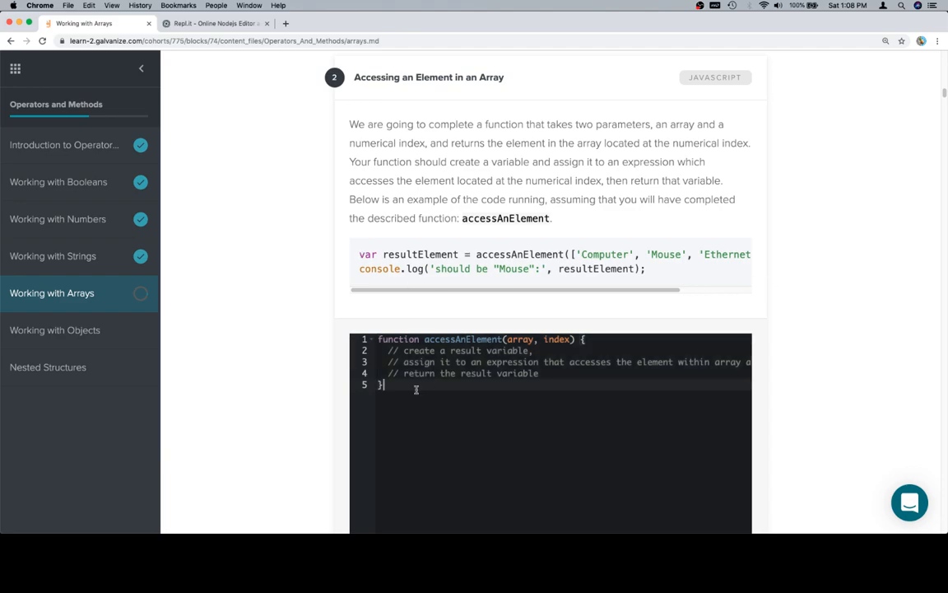
Replace Repl.it's breakfast code with accessAnElement and the call on ['Computer', 'Mouse', 'Ethernet Cable'], 1
left_click(216, 23)
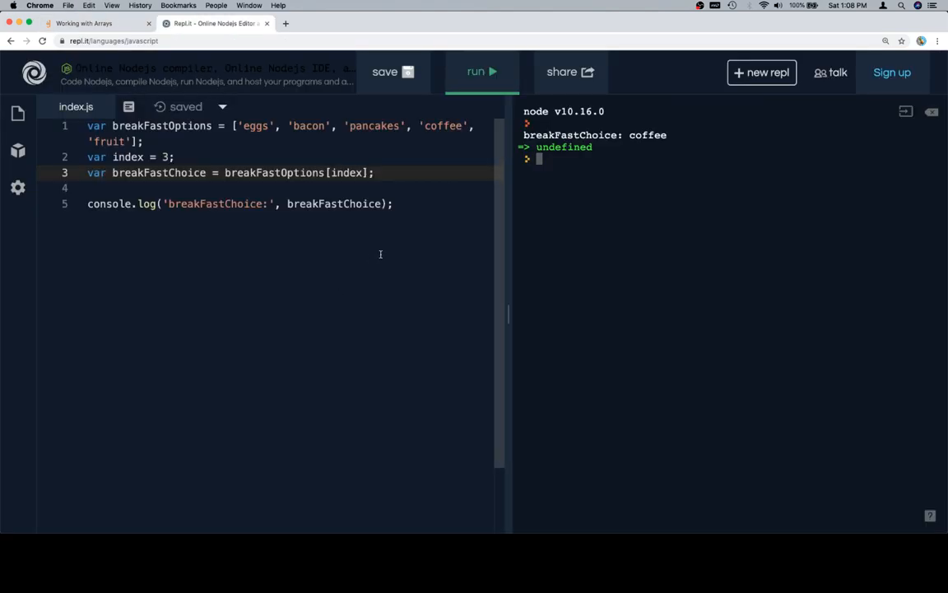
key("cmd+a")
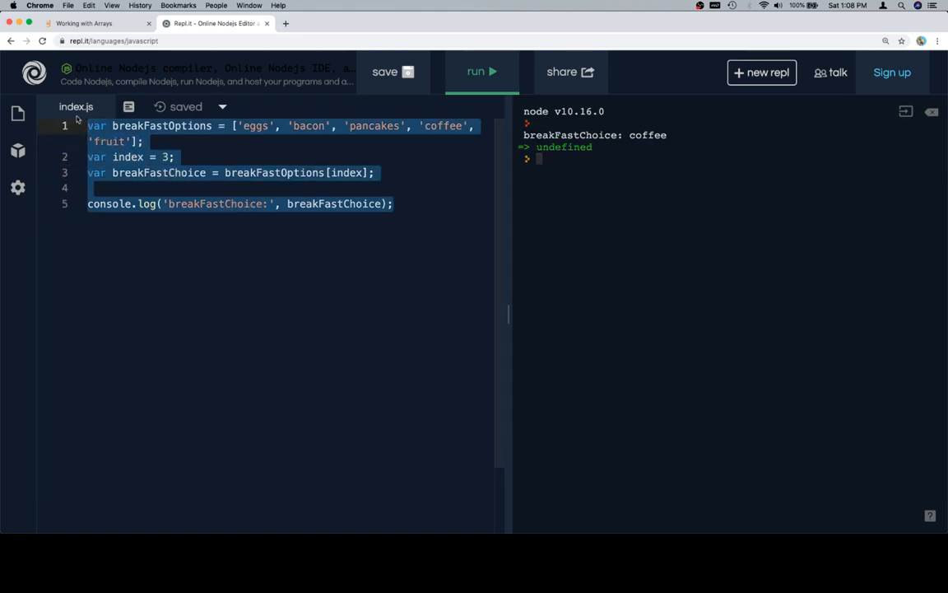
left_click(95, 24)
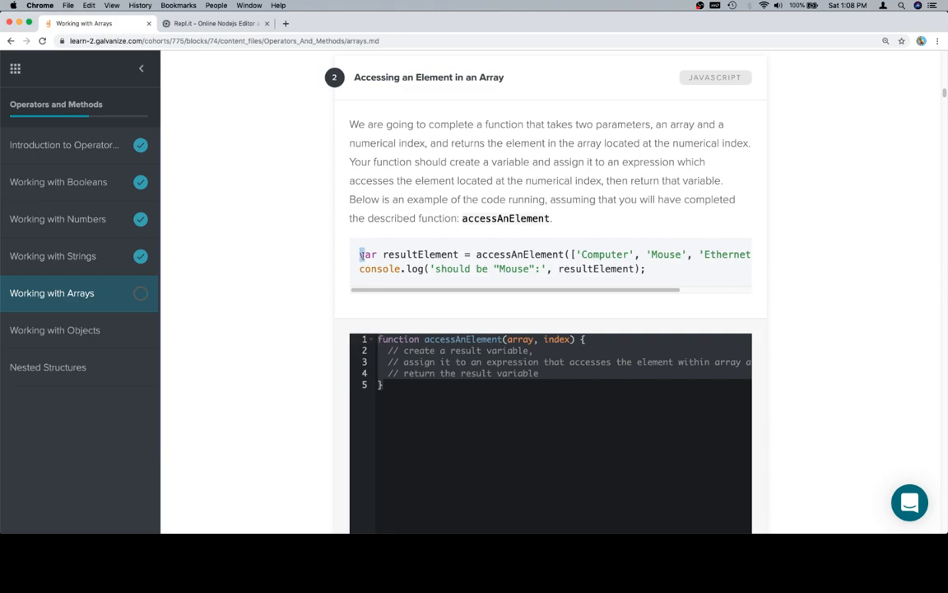
left_click_drag(360, 254, 474, 268)
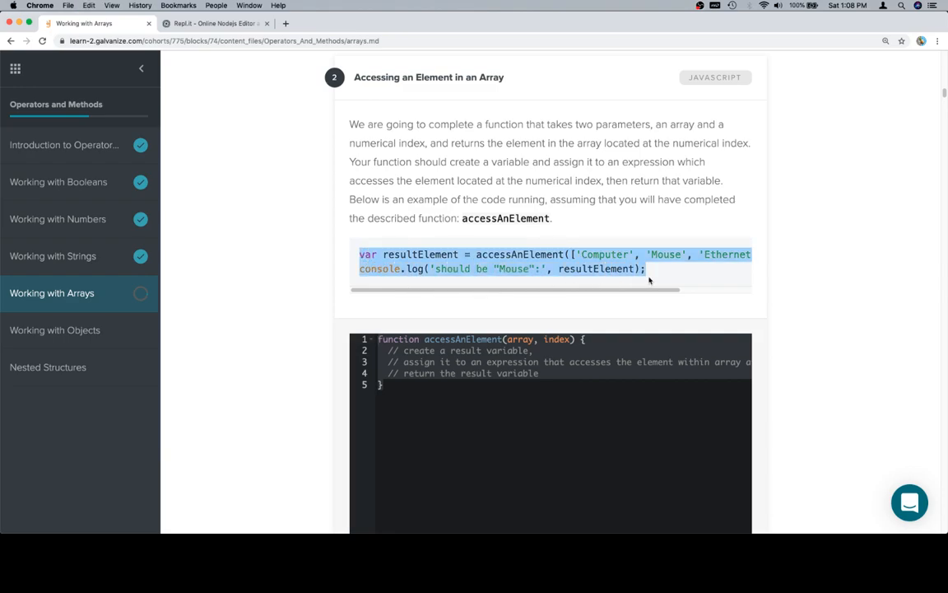
mouse_move(774, 240)
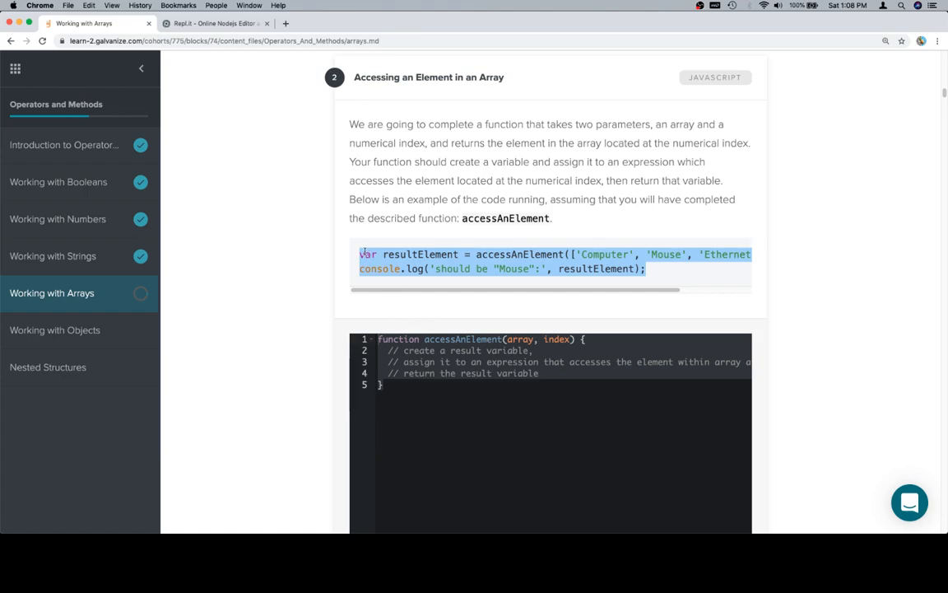
mouse_move(841, 298)
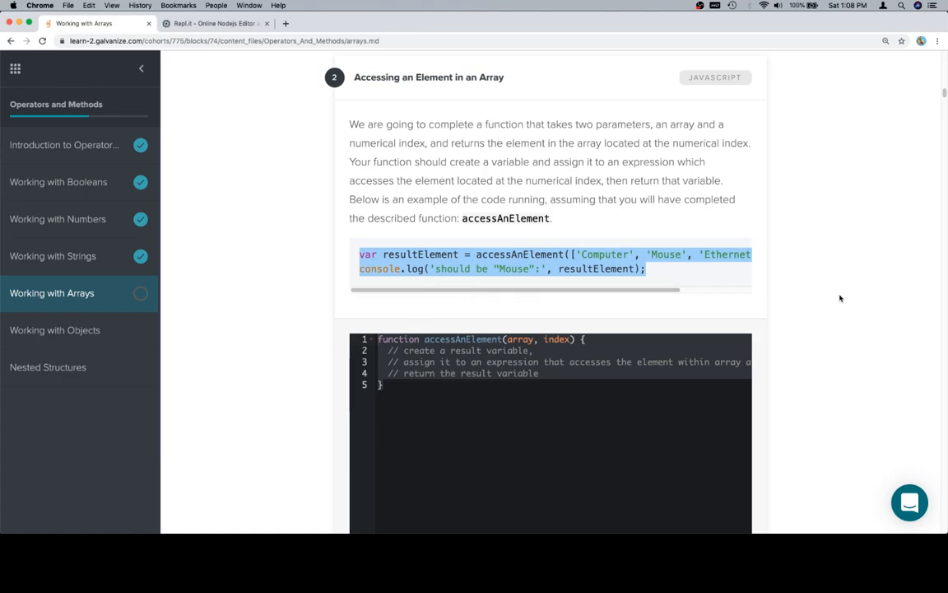
mouse_move(373, 281)
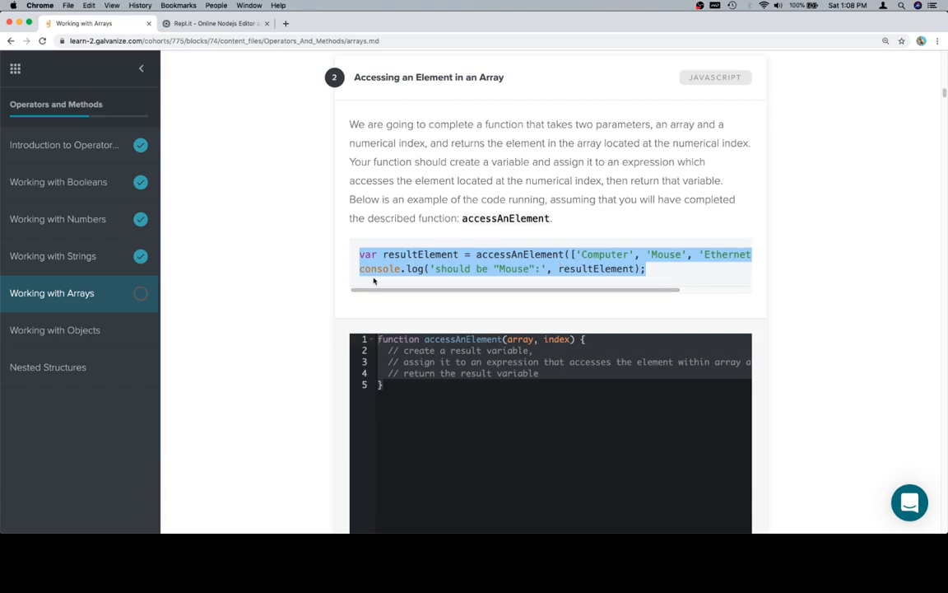
left_click(216, 23)
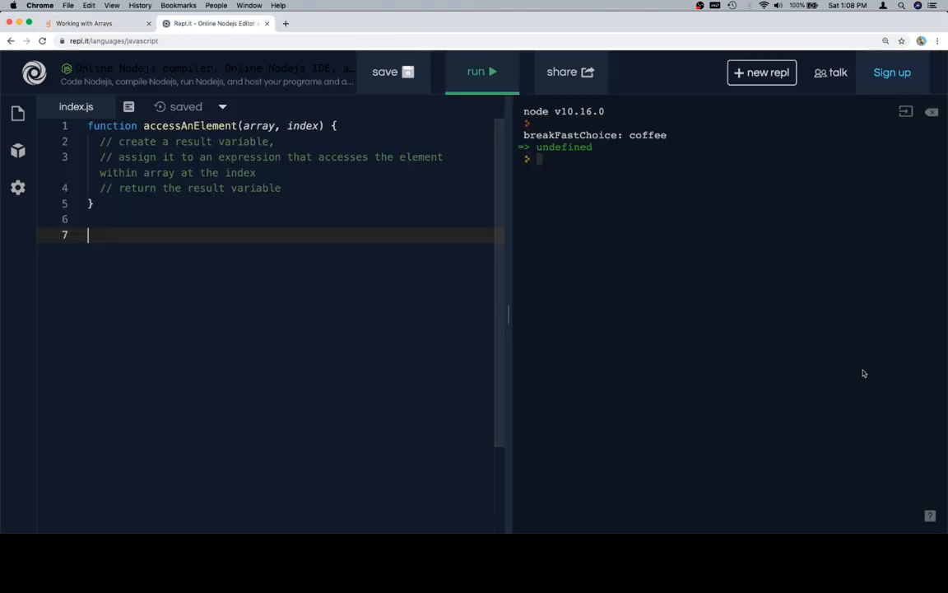
type("var resultElement = accessAnElement(['Computer', 'Mouse', 'Ethernet Cable'], 1);")
type("console.log('should be \"Mouse\":', resultElement);")
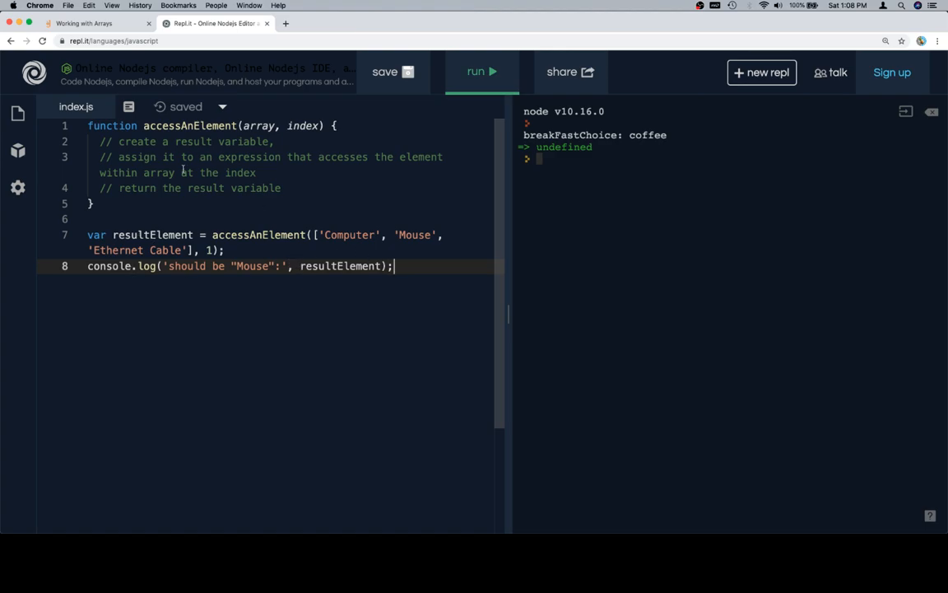
mouse_move(299, 171)
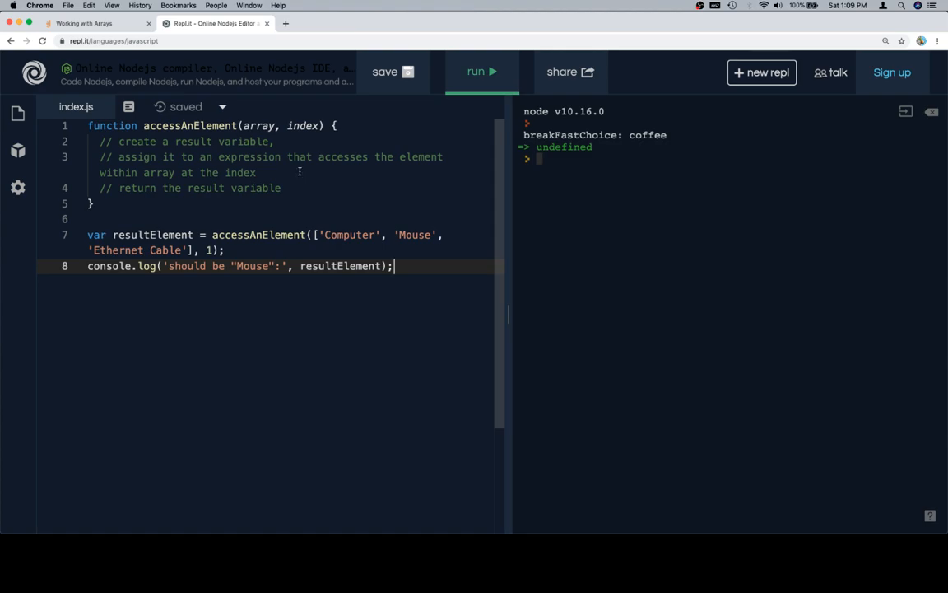
Make accessAnElement set result = array[index] and return it, then run it to log Mouse
key("Enter")
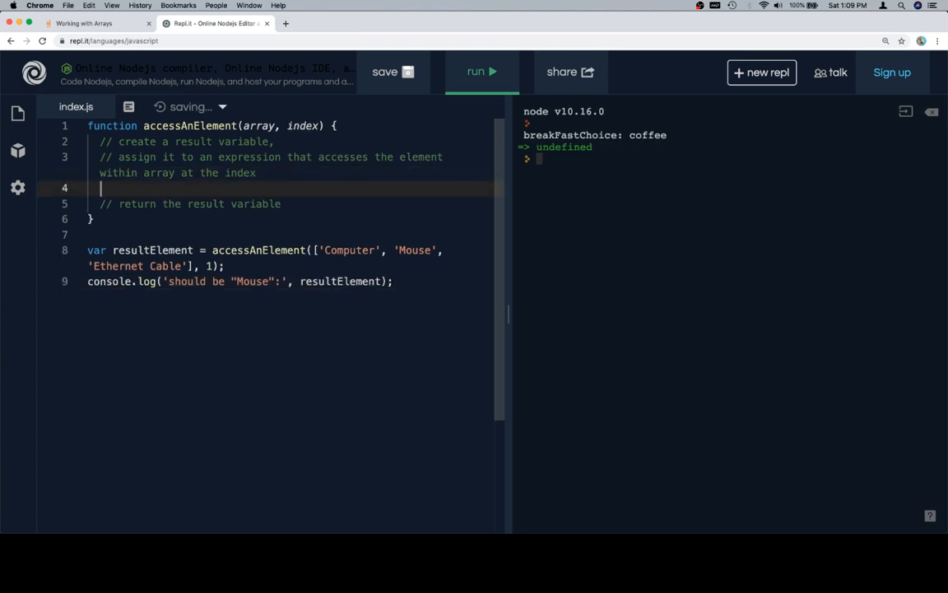
type("var result =")
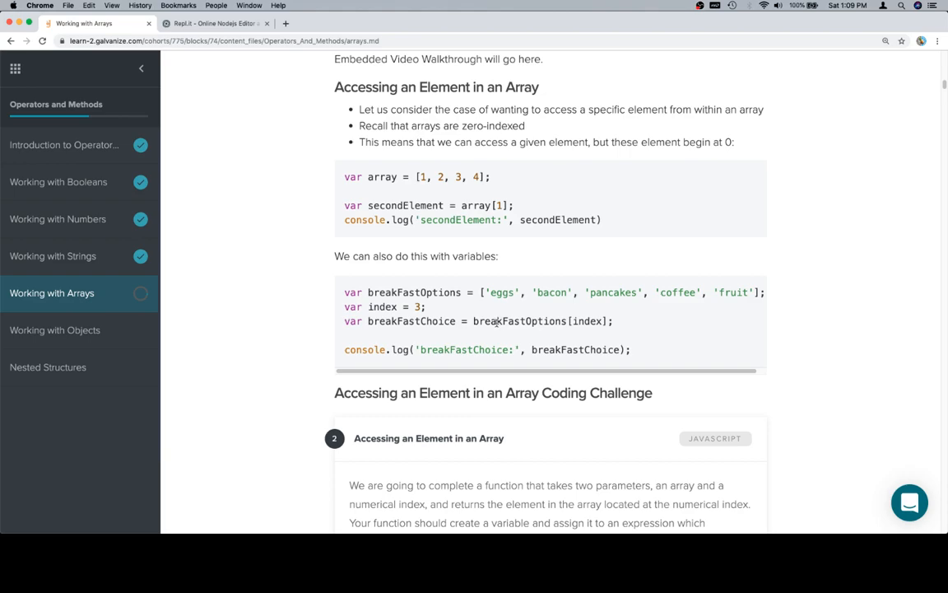
double_click(587, 321)
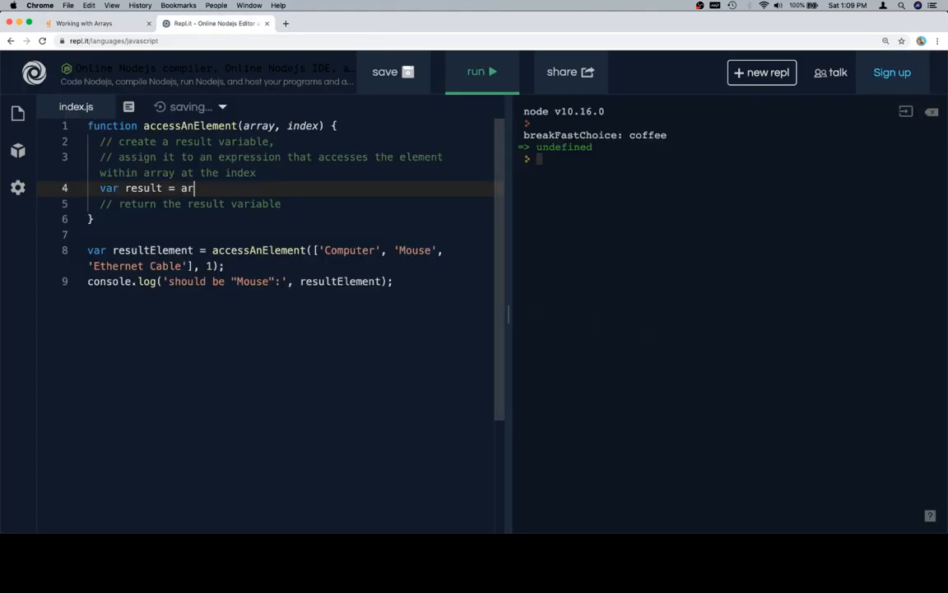
type("ray[index]")
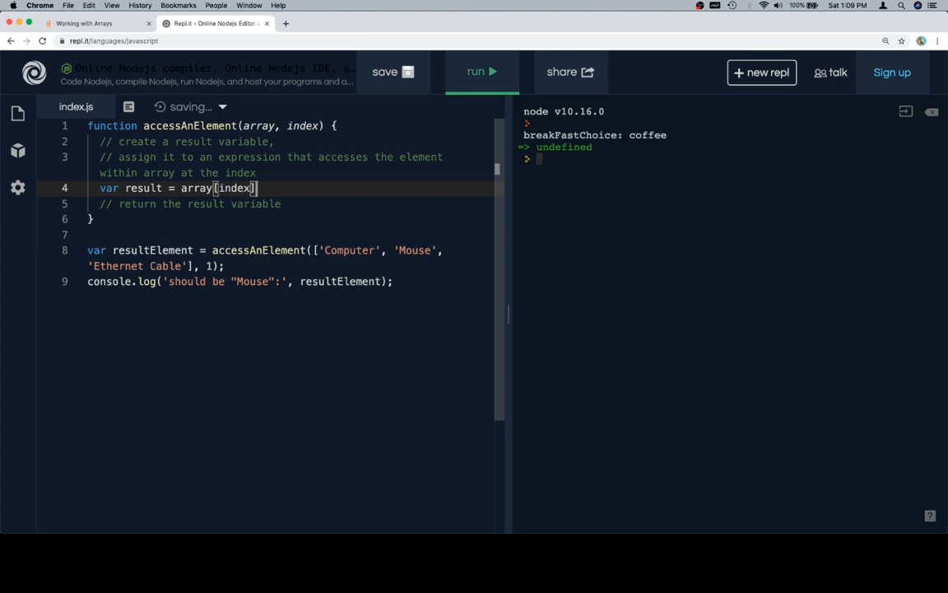
key("enter")
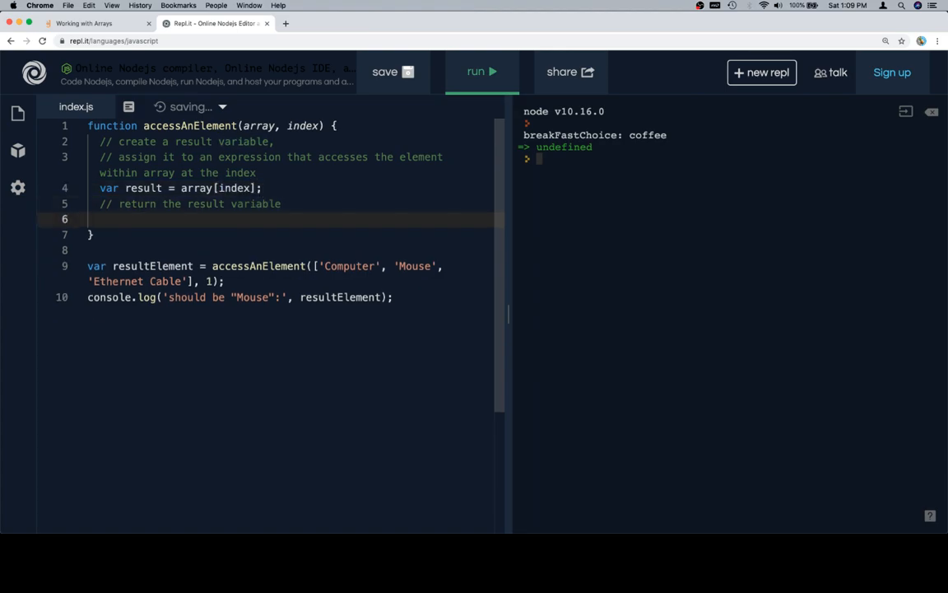
type("return re")
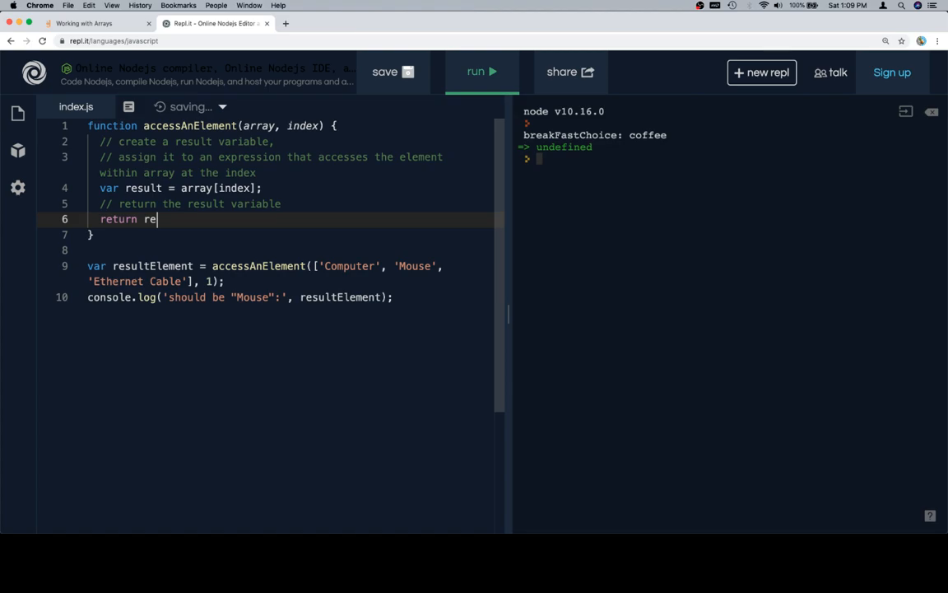
type("sult;")
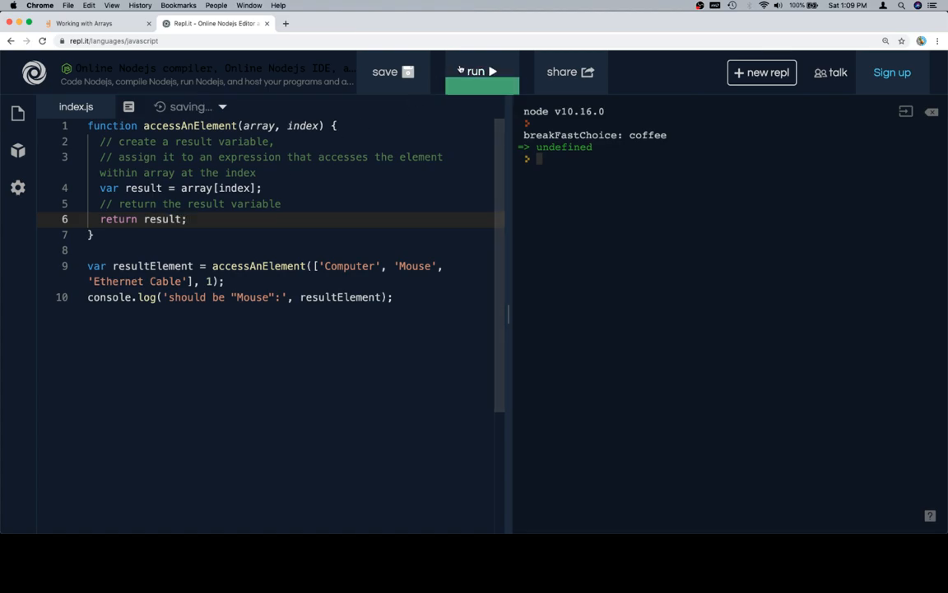
left_click(482, 72)
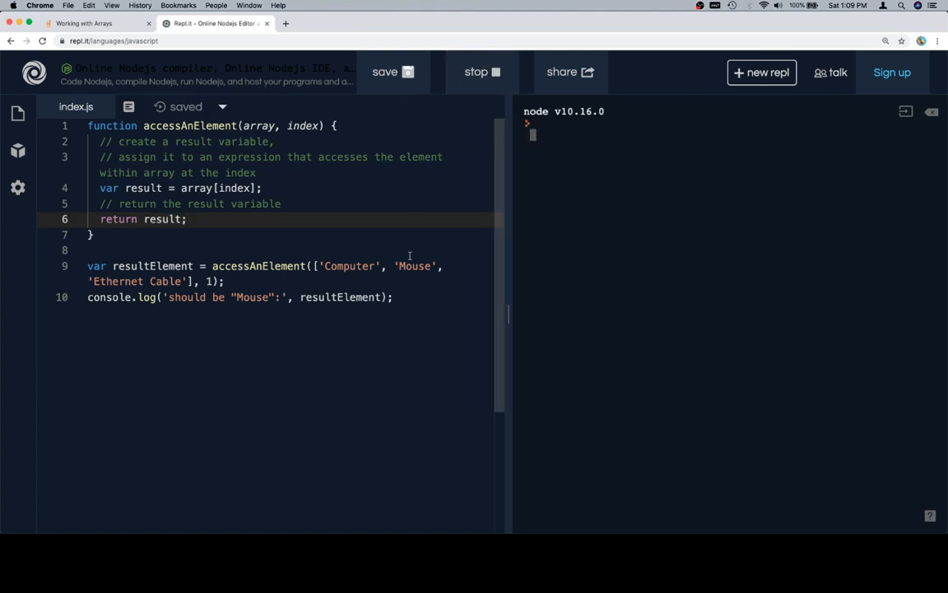
Paste the finished solution line 'var result = array[index];' into the lesson's challenge editor
left_click(482, 71)
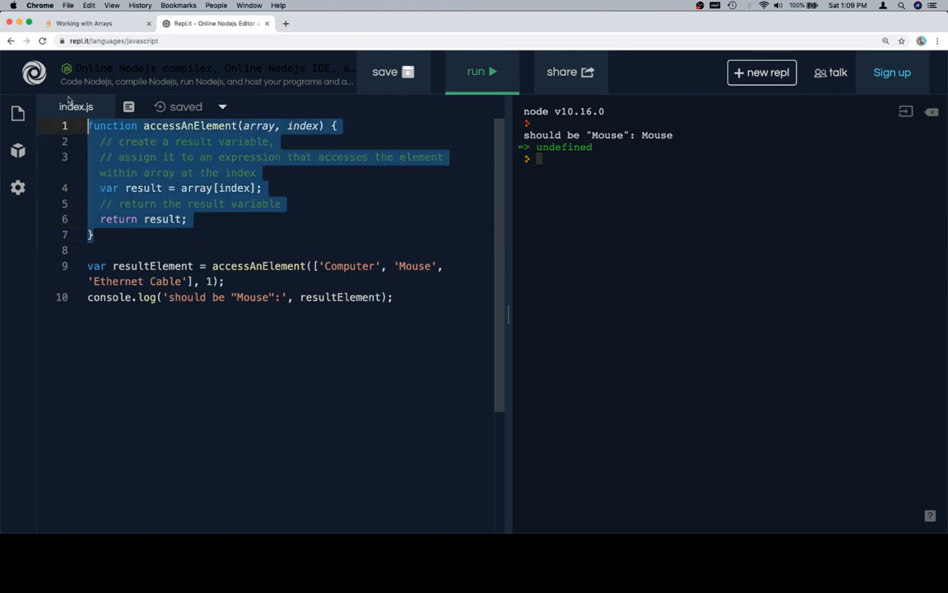
left_click(90, 23)
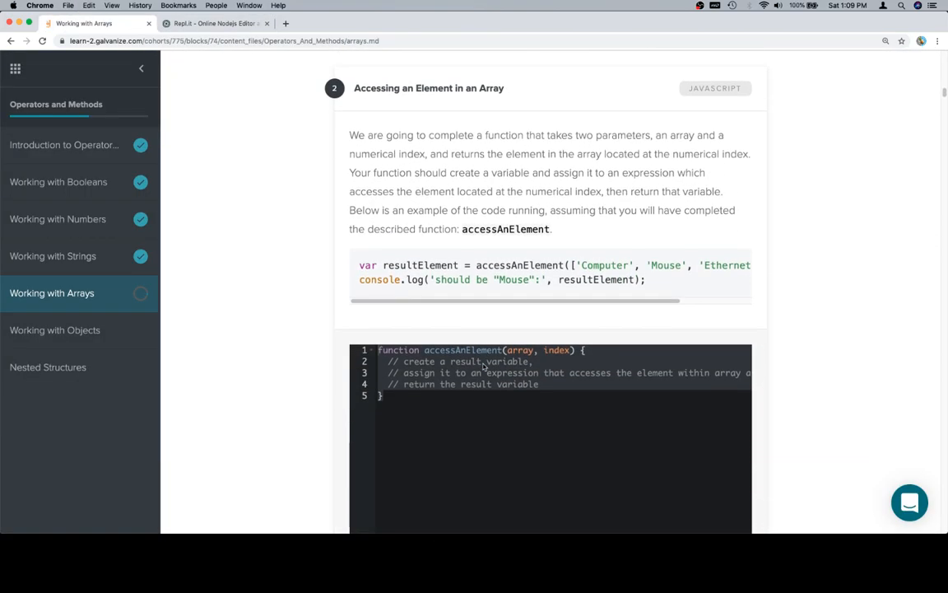
type("var result = array[index];")
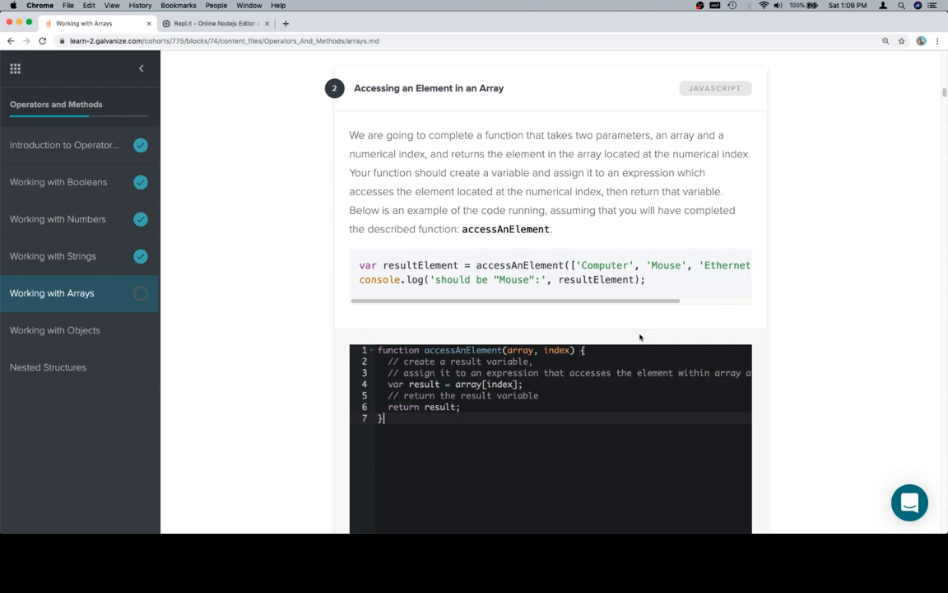